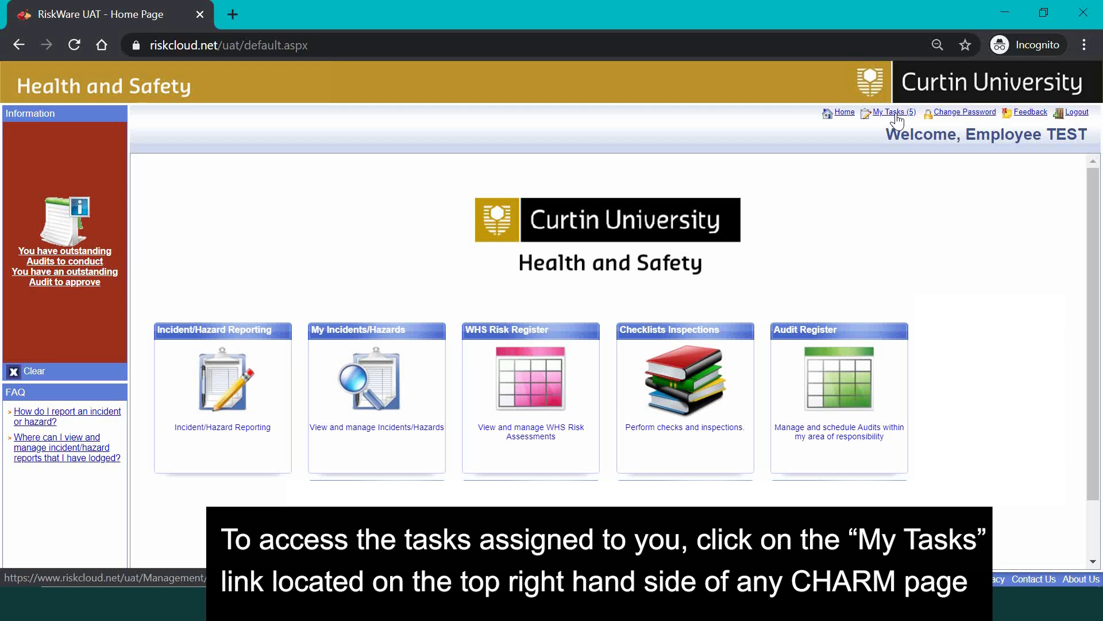
# Open the My Tasks (5) list from the home page.
pyautogui.click(893, 112)
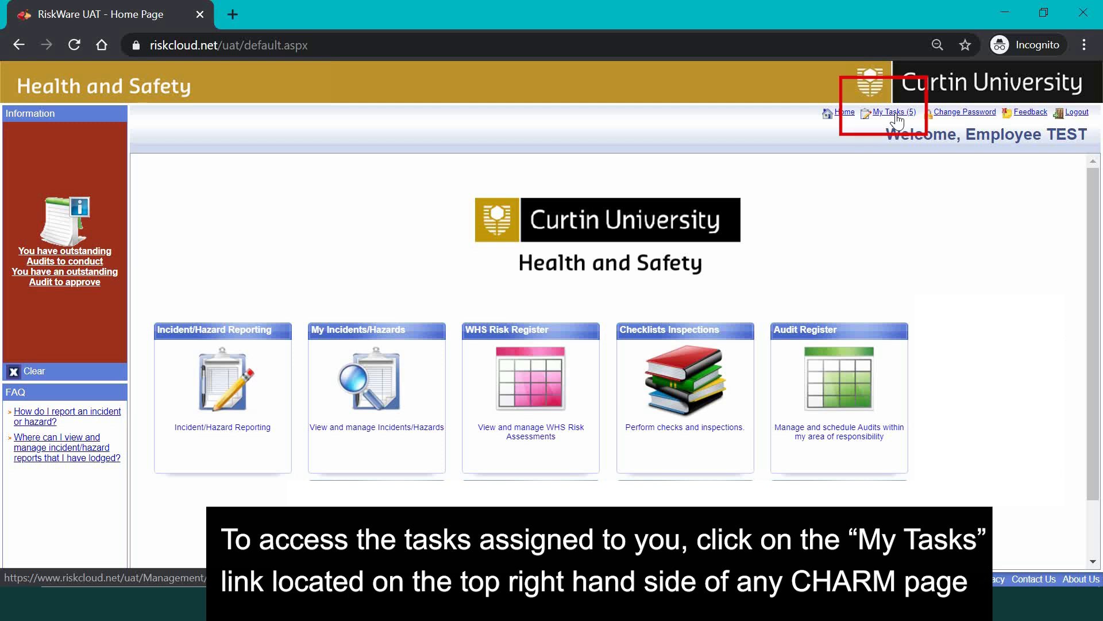
pyautogui.click(892, 112)
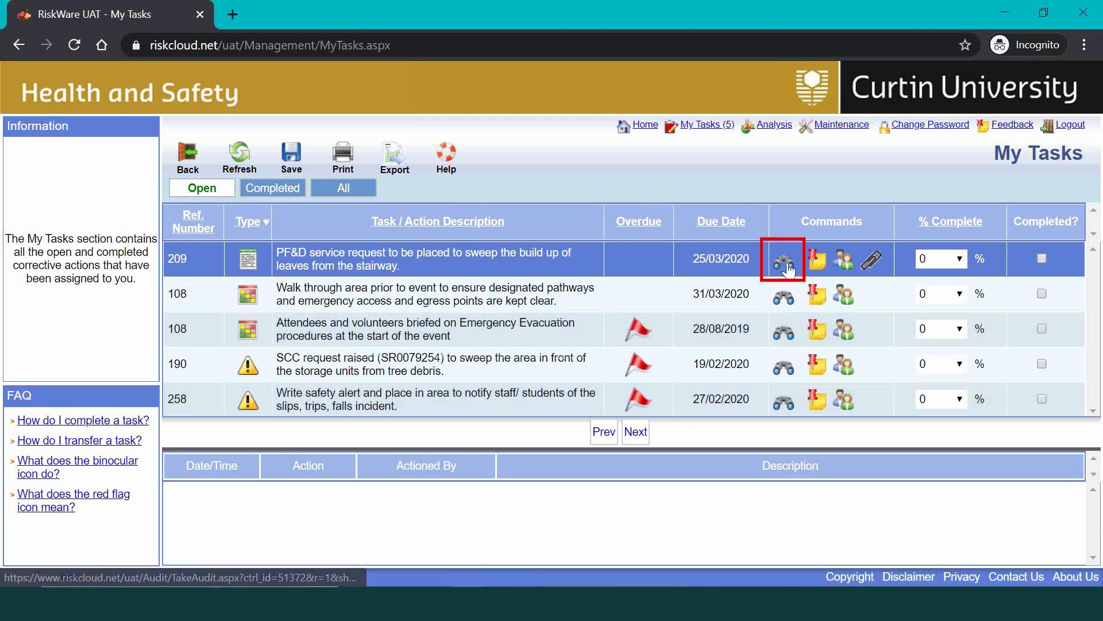
pyautogui.moveTo(784, 263)
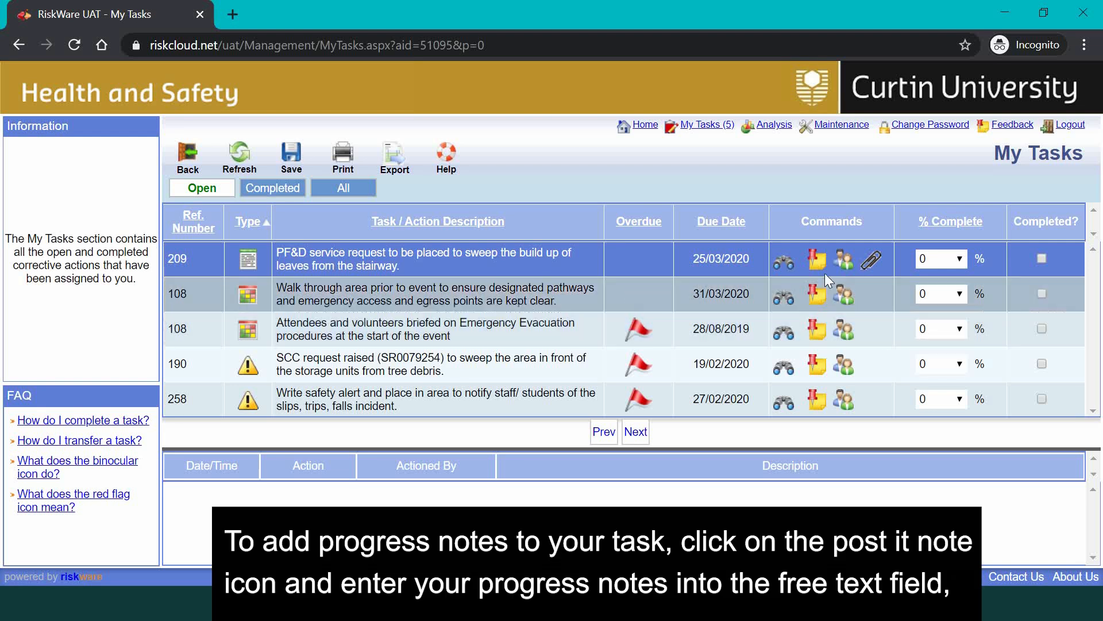
pyautogui.moveTo(827, 263)
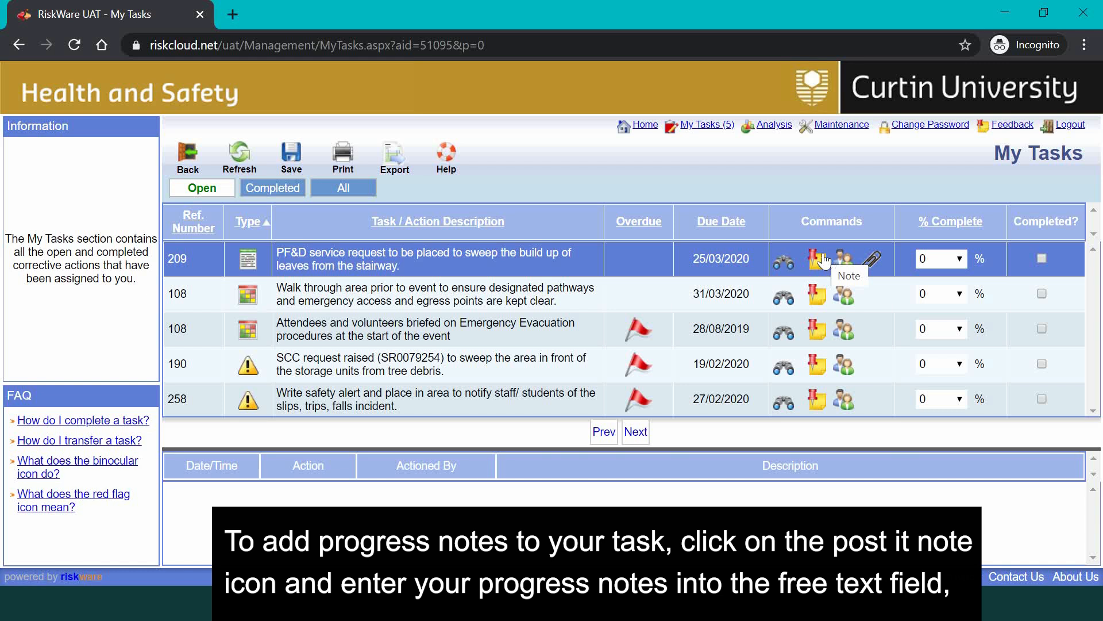
# Save a note on task 209: 'Properties Service Request placed #11223344'.
pyautogui.click(817, 258)
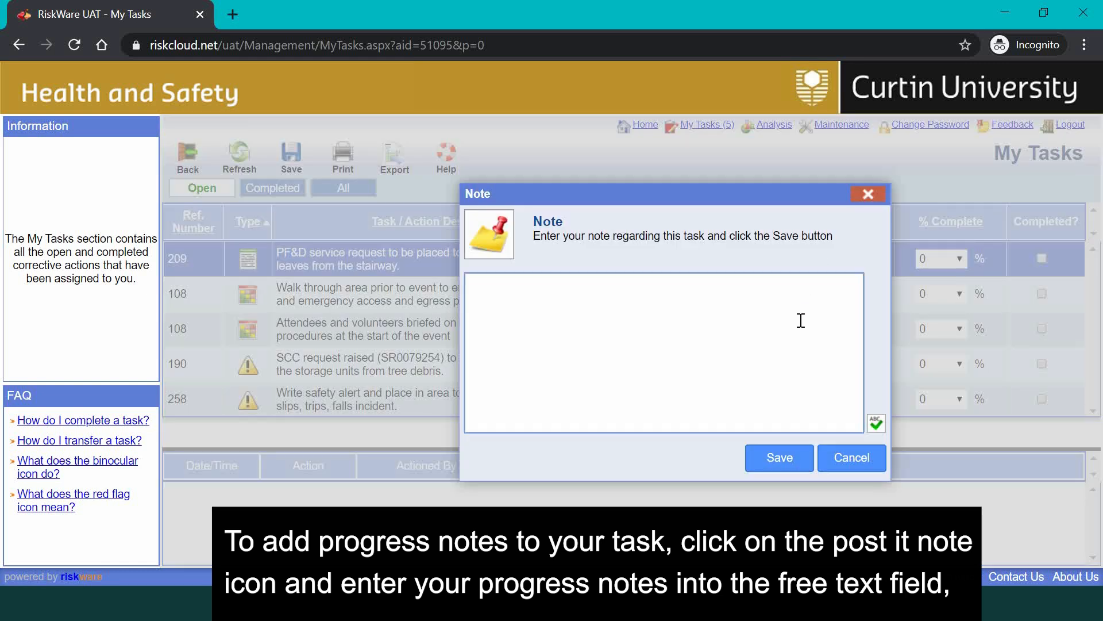
pyautogui.write('Properties Service Request placed #11223344')
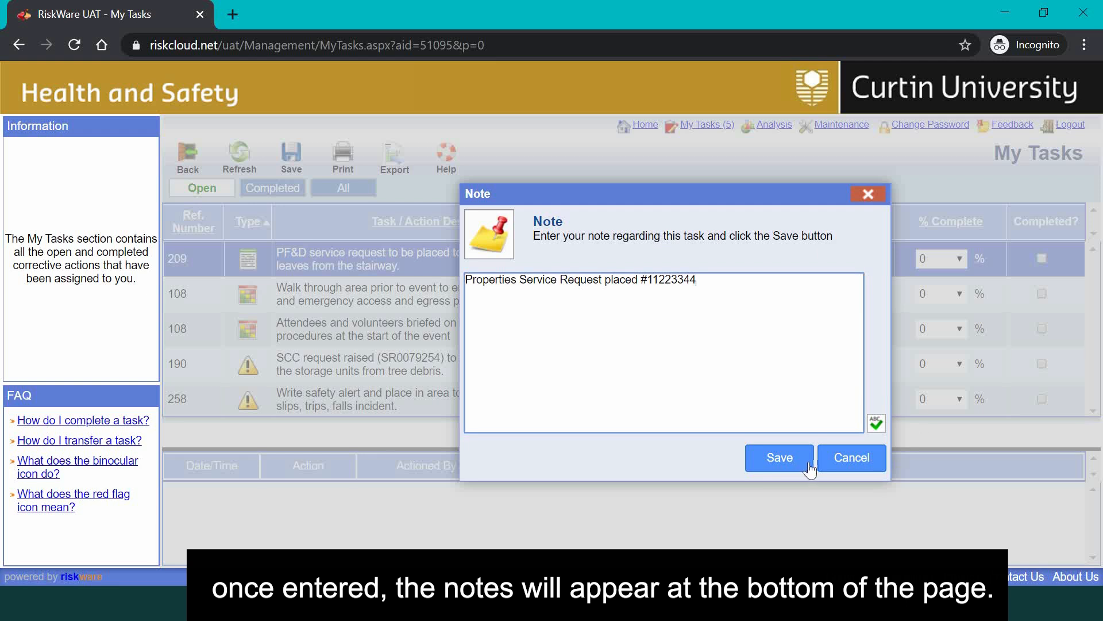
pyautogui.click(778, 457)
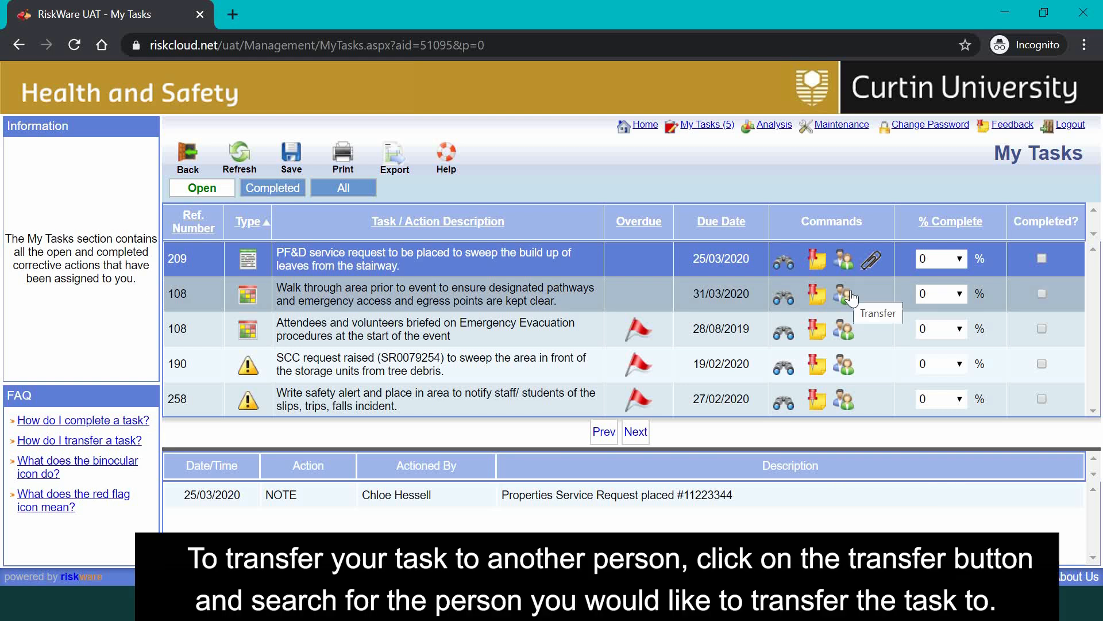
# Transfer task 108 to Employee TEST with a 'Hi employee,' leave note.
pyautogui.click(847, 293)
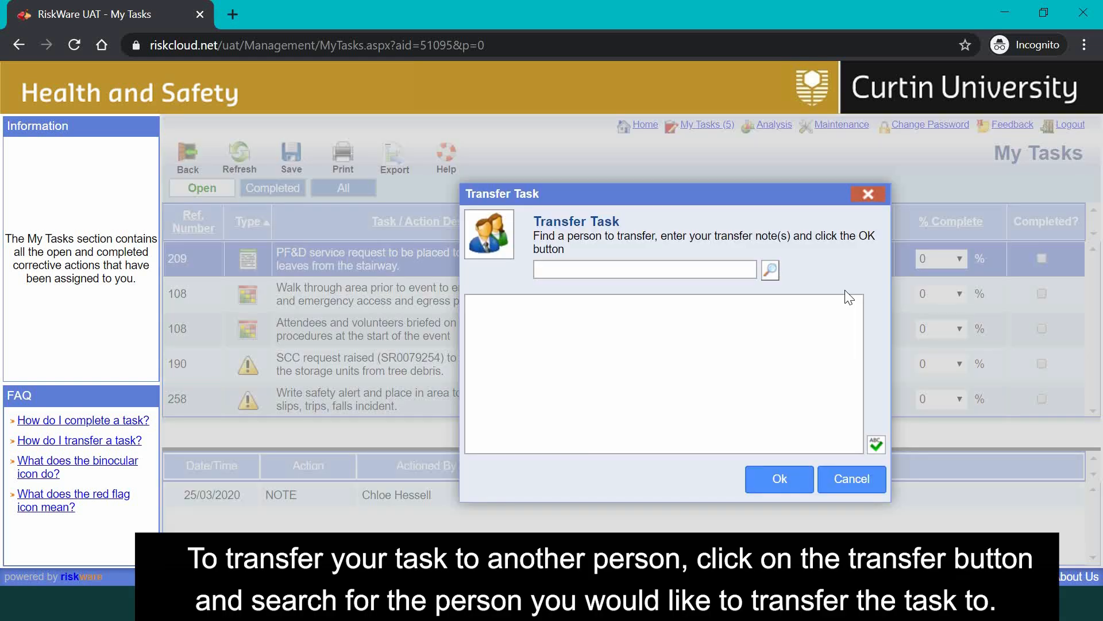
pyautogui.moveTo(796, 292)
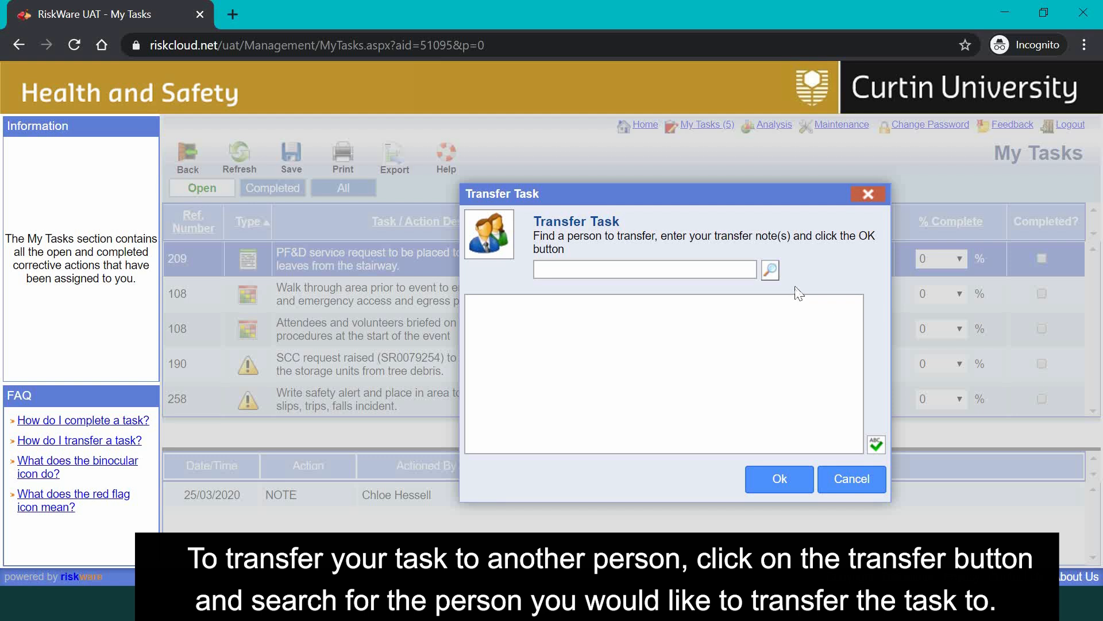
pyautogui.click(770, 269)
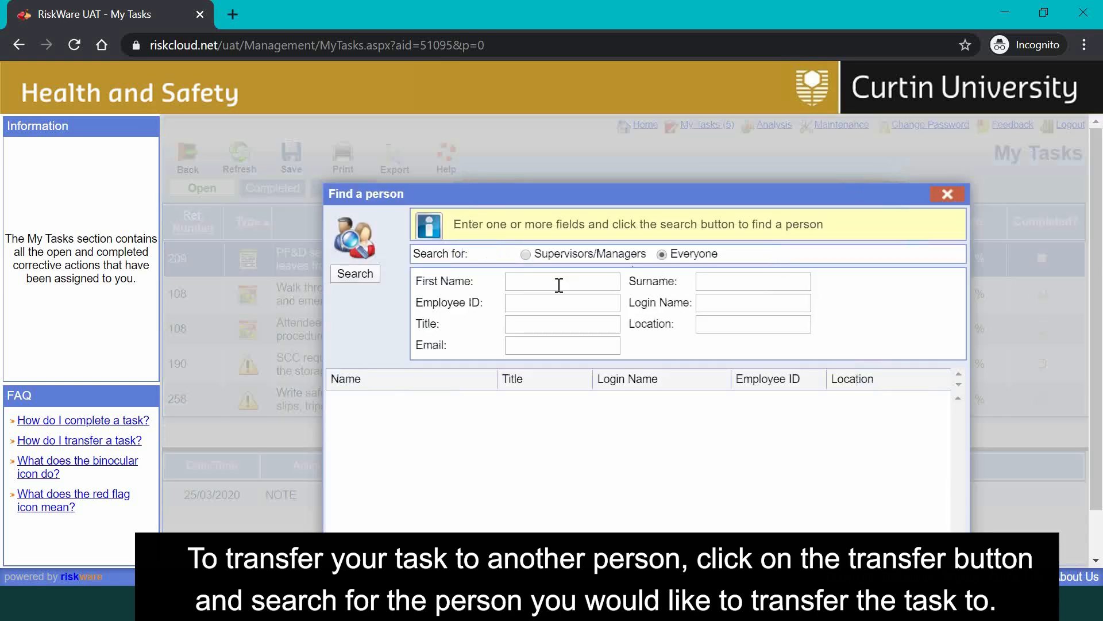
pyautogui.write('em')
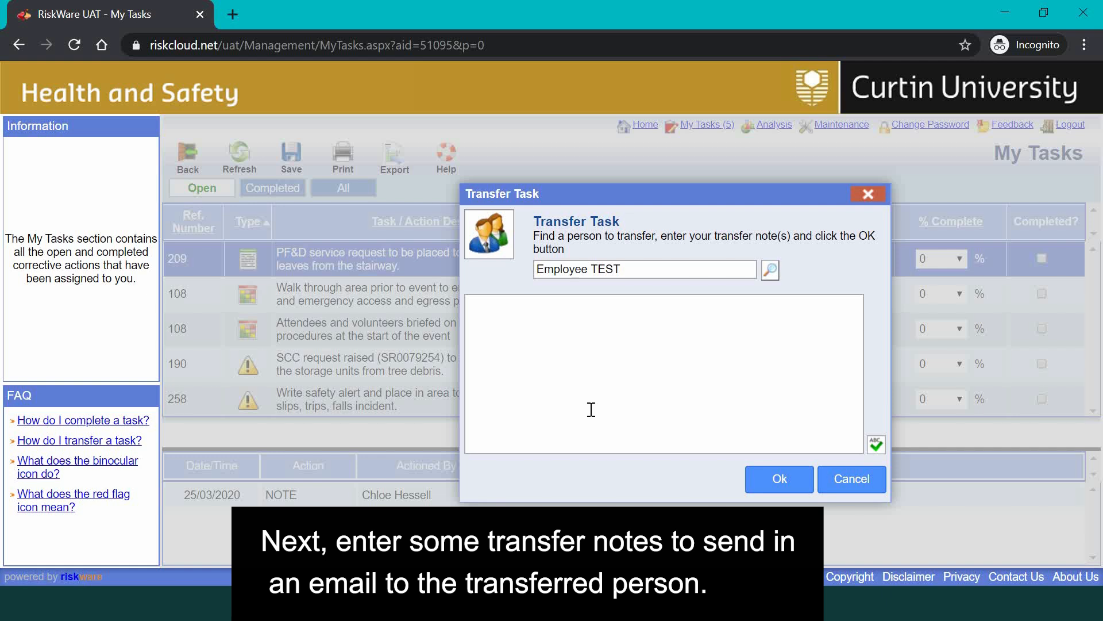
pyautogui.write('Hi employee,')
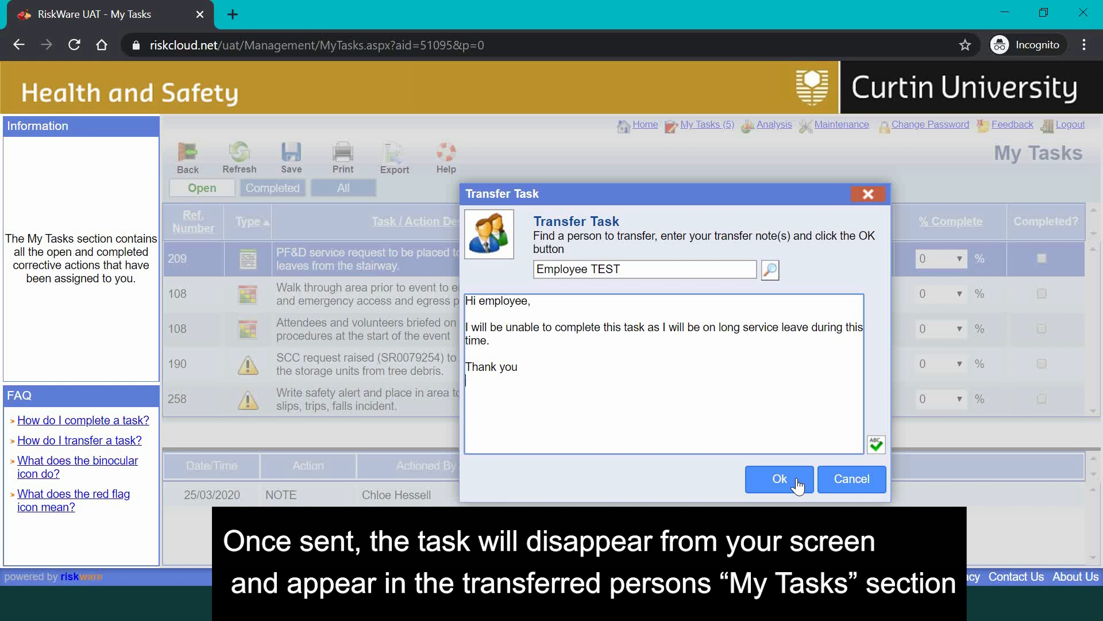
pyautogui.click(778, 478)
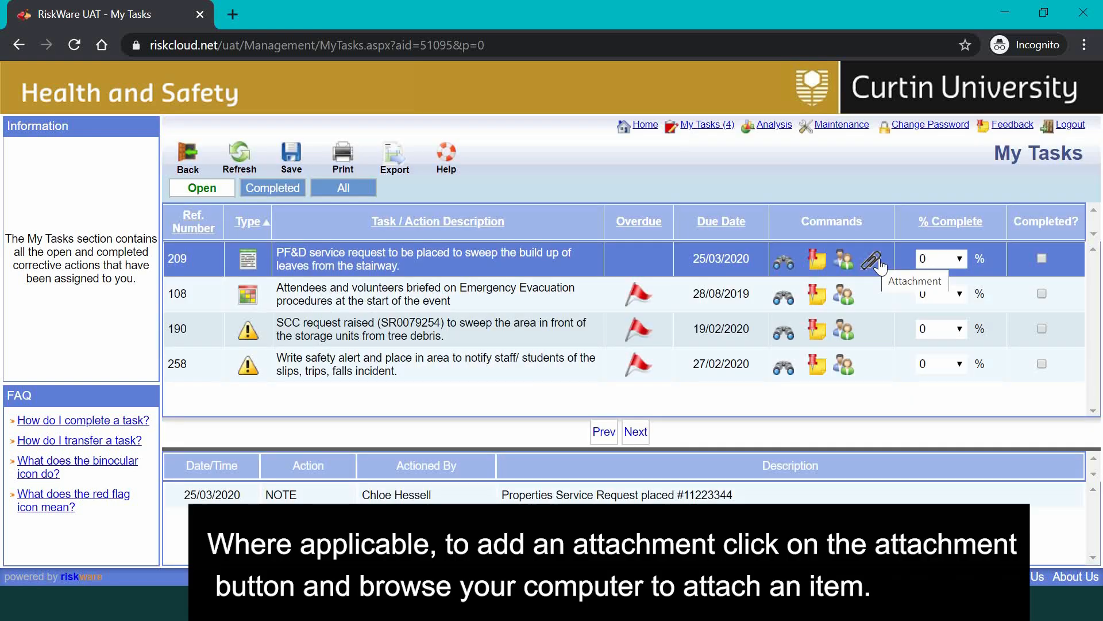
pyautogui.click(876, 258)
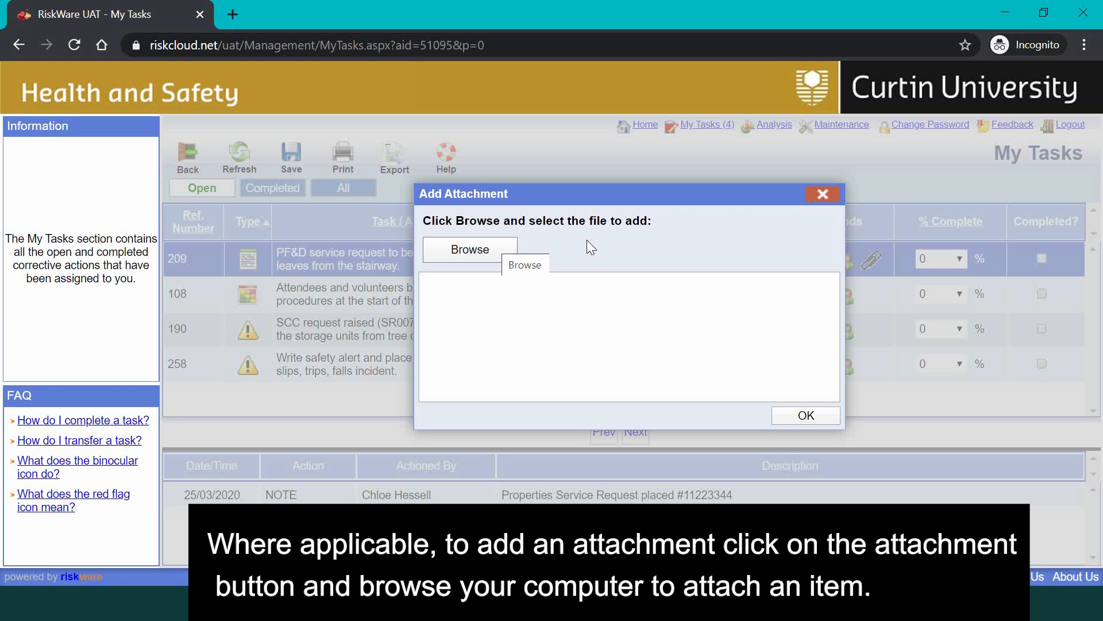
pyautogui.click(821, 194)
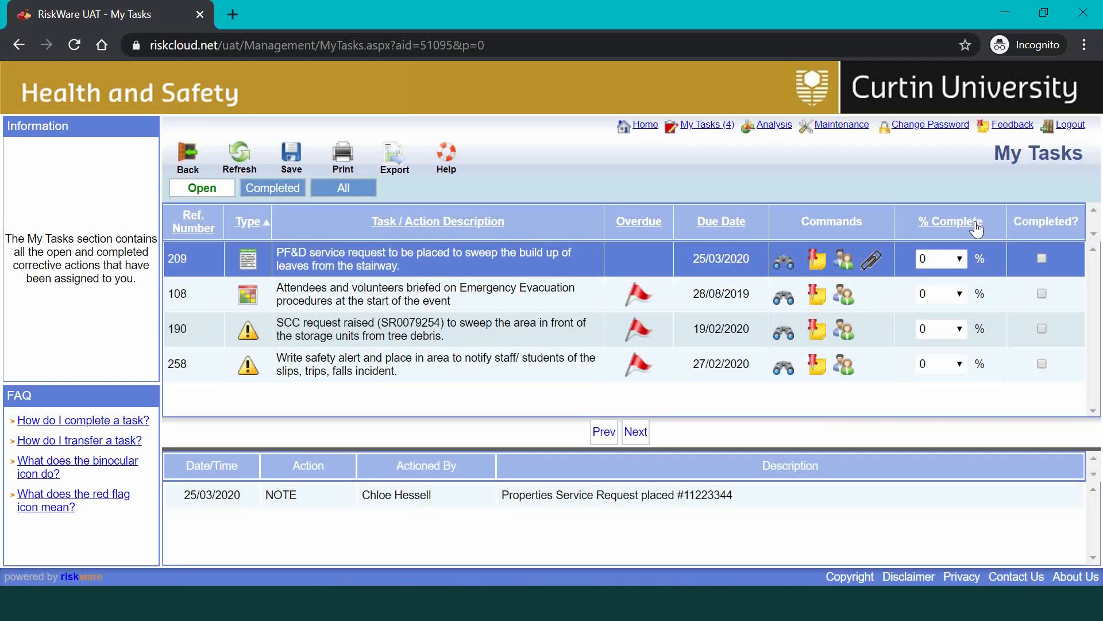
# Set task 209's % Complete from 0 to 50.
pyautogui.click(941, 258)
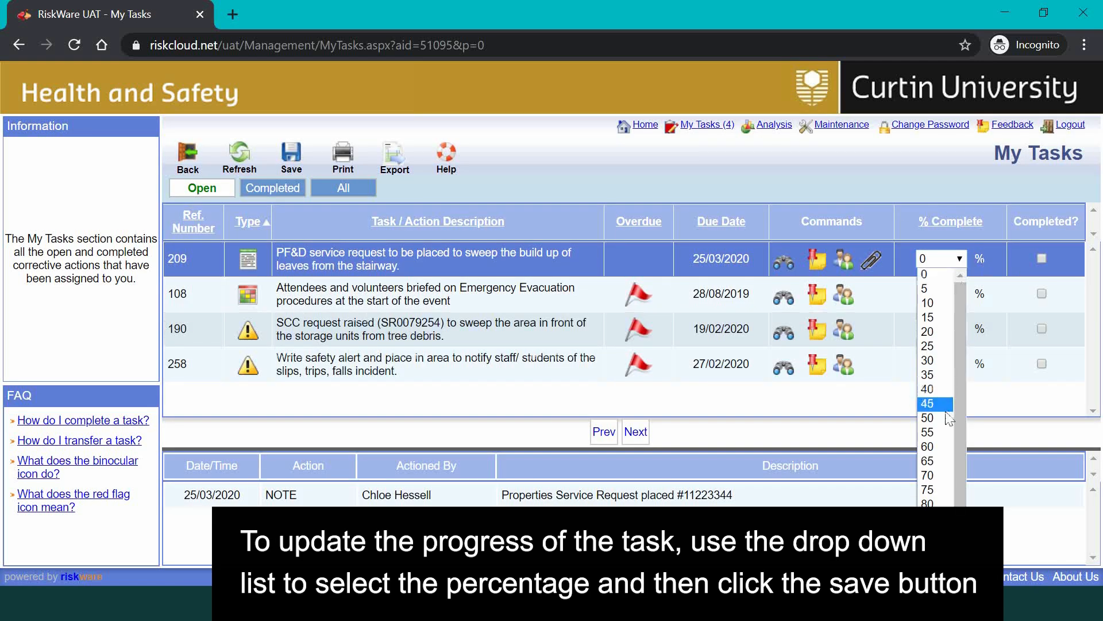
pyautogui.click(927, 418)
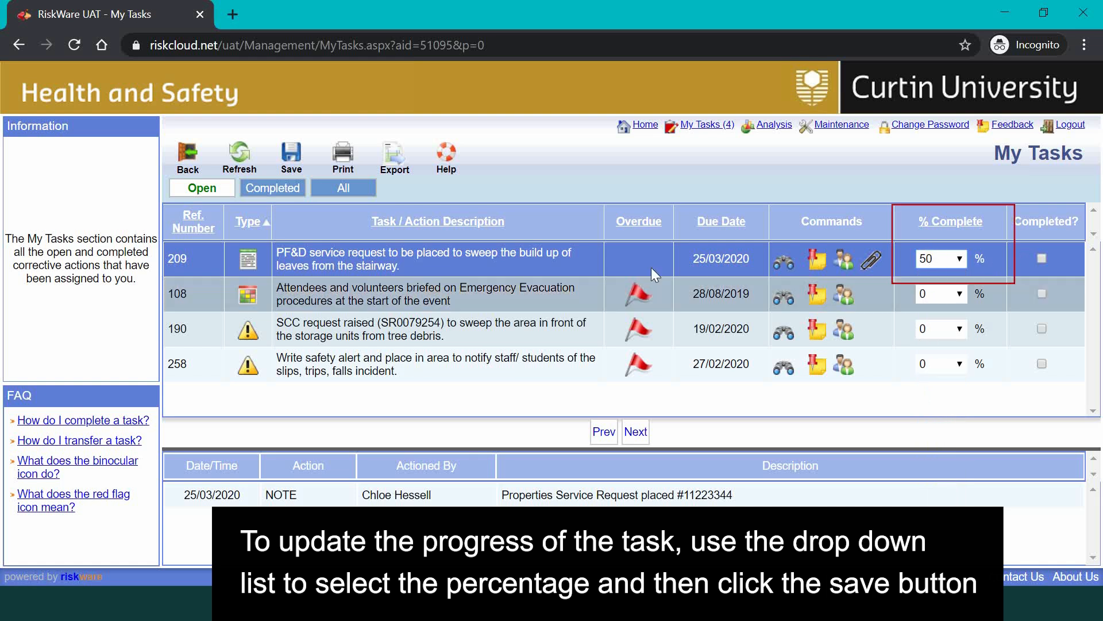
pyautogui.click(291, 154)
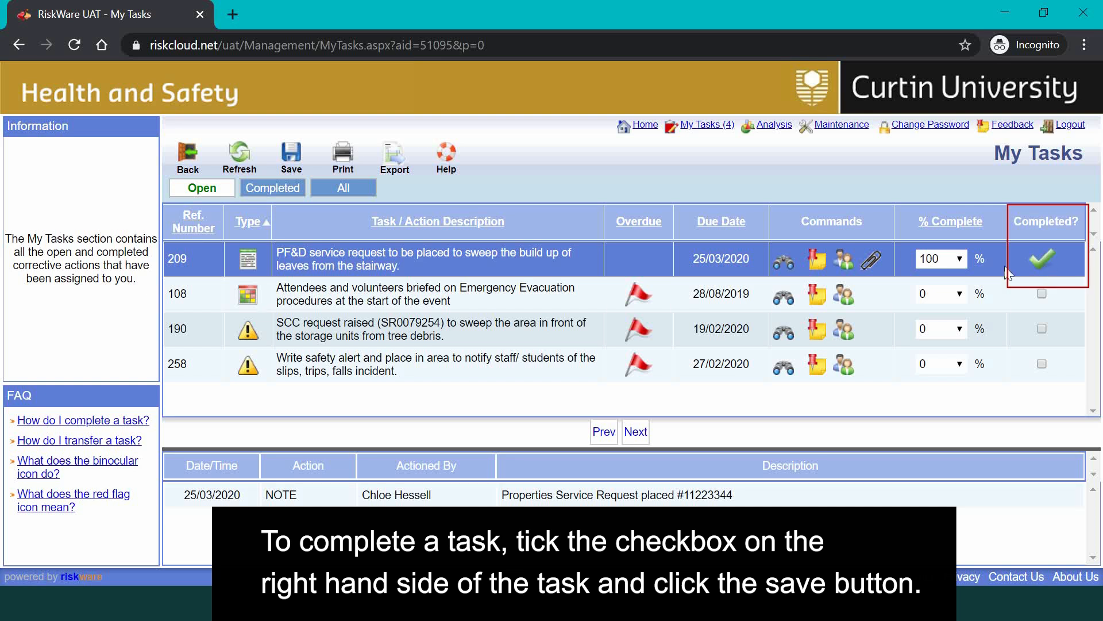
# Tick task 209 as completed and save it.
pyautogui.click(291, 153)
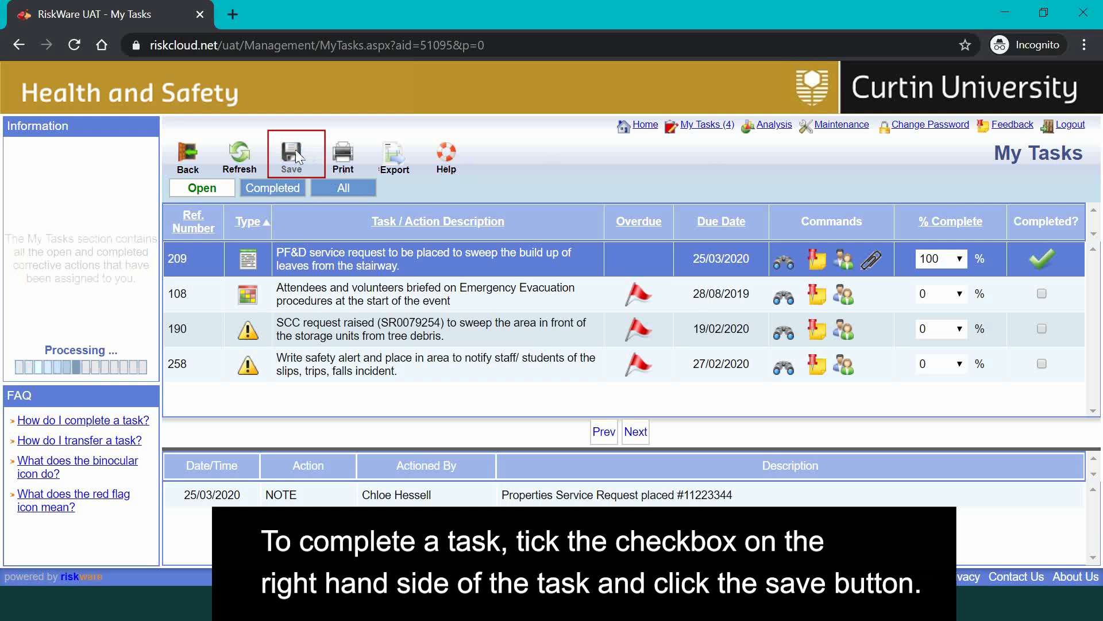
pyautogui.click(291, 154)
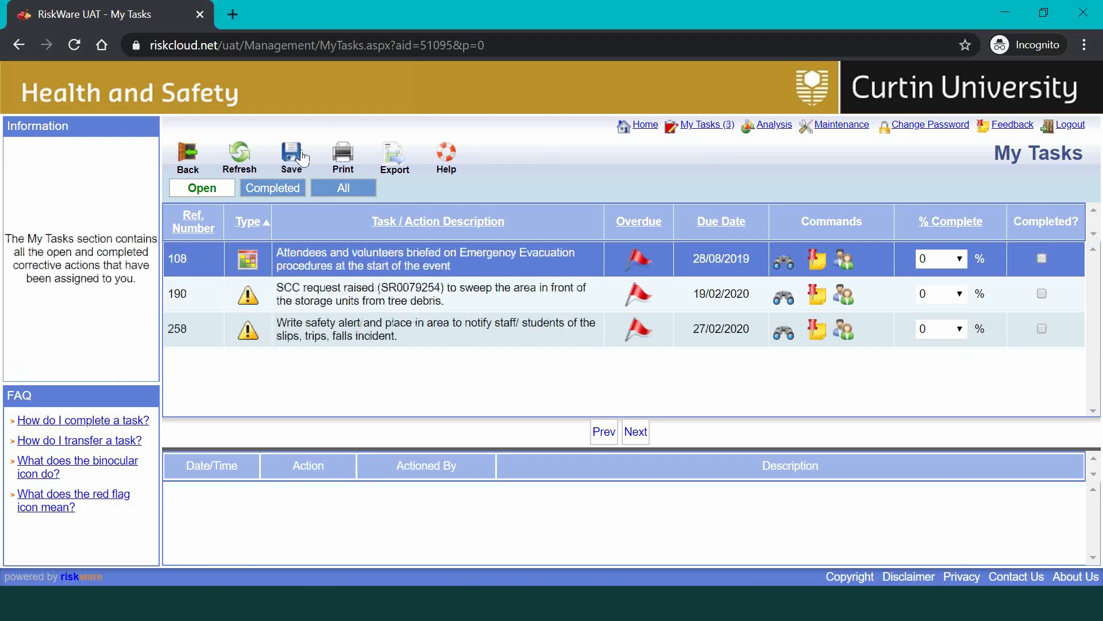